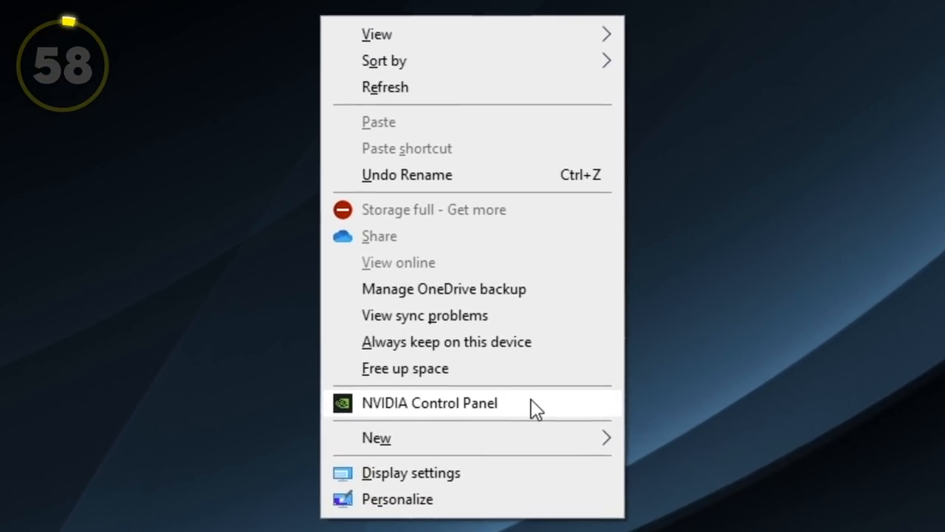
Launch the NVIDIA Control Panel from the desktop right-click menu
{"action": "left_click", "coordinate": [428, 402]}
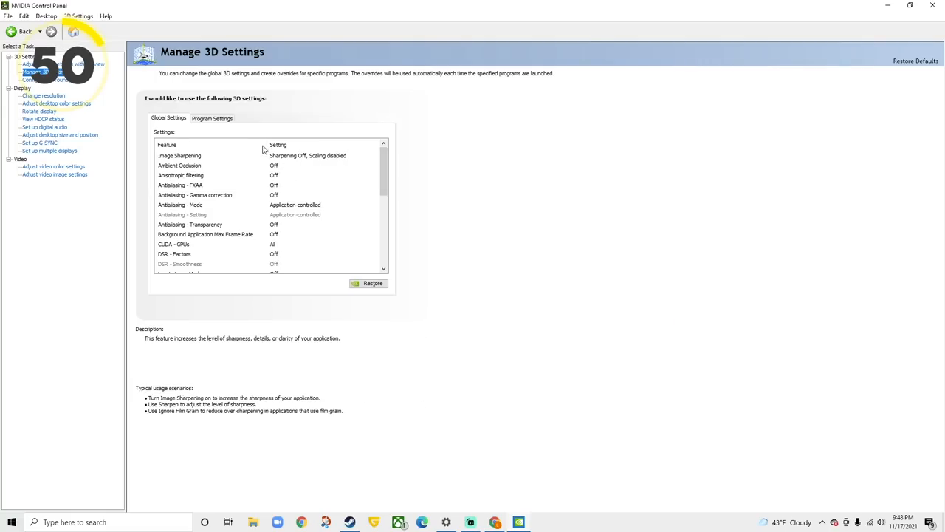
{"action": "left_click", "coordinate": [180, 165]}
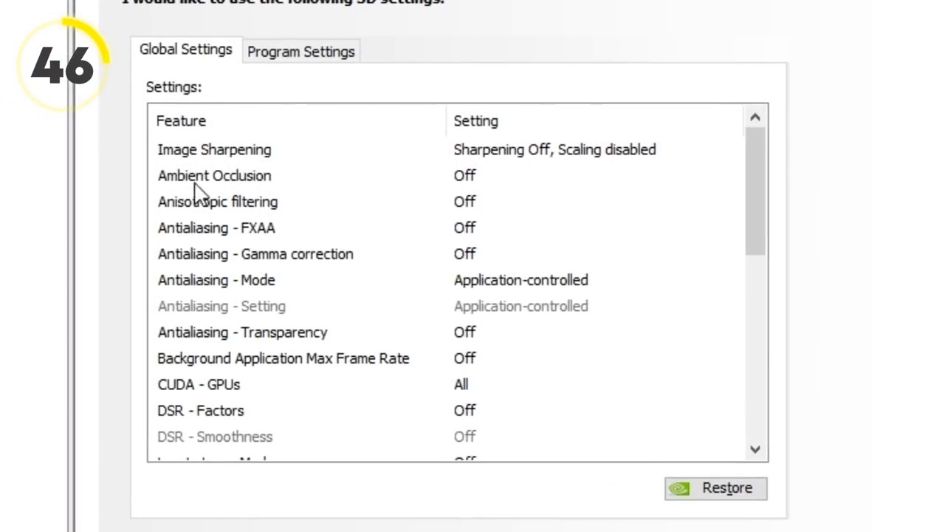
{"action": "mouse_move", "coordinate": [480, 278]}
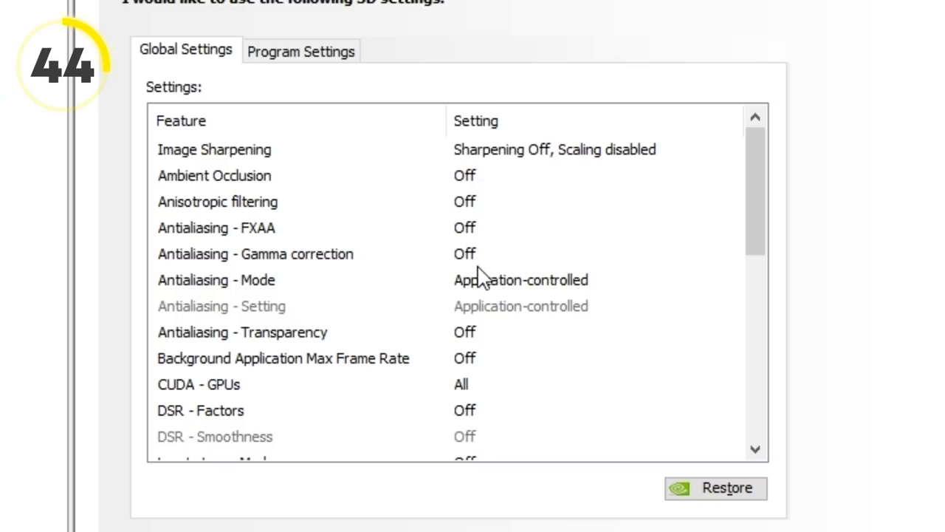
{"action": "scroll", "scroll_direction": "down", "scroll_amount": 3}
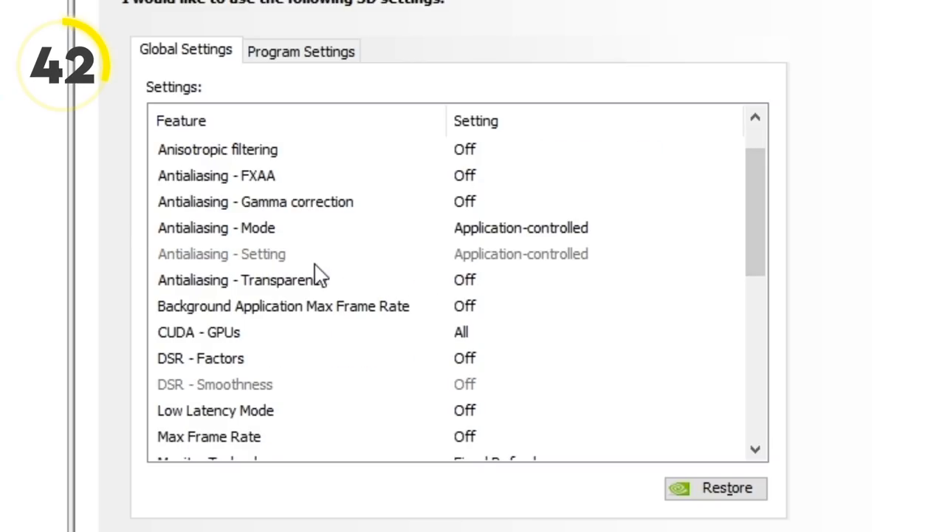
{"action": "mouse_move", "coordinate": [554, 278]}
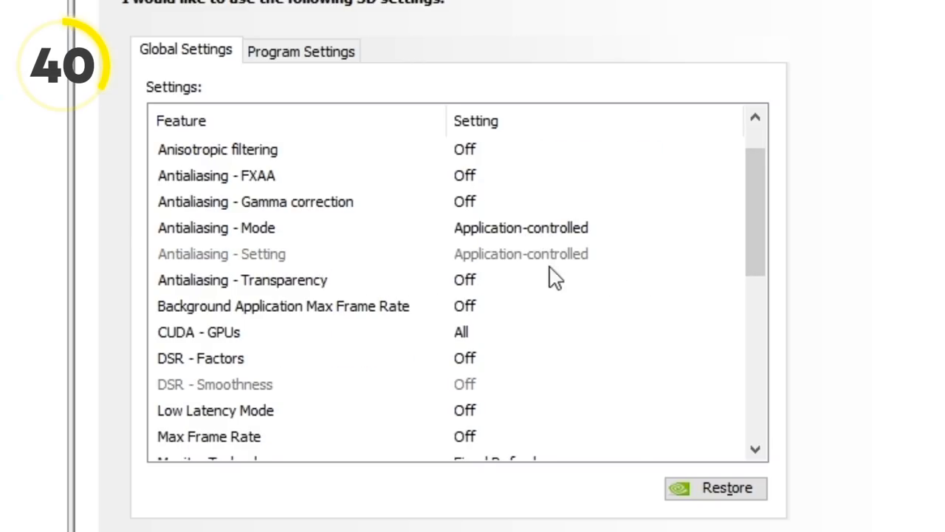
{"action": "mouse_move", "coordinate": [235, 334]}
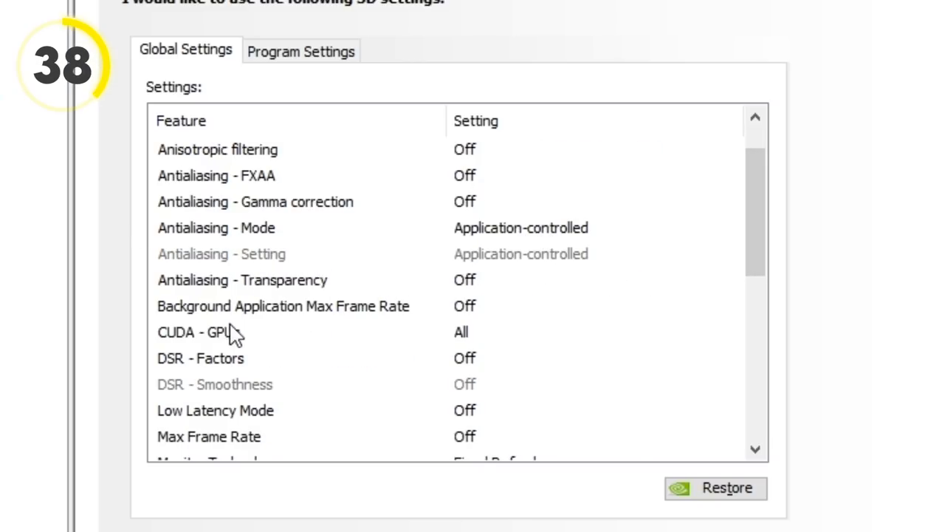
{"action": "mouse_move", "coordinate": [495, 324]}
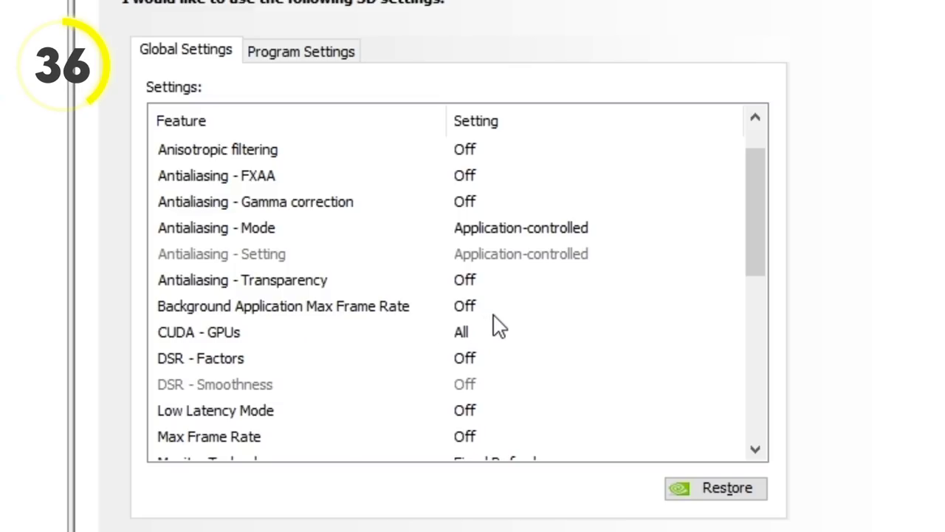
{"action": "mouse_move", "coordinate": [466, 337]}
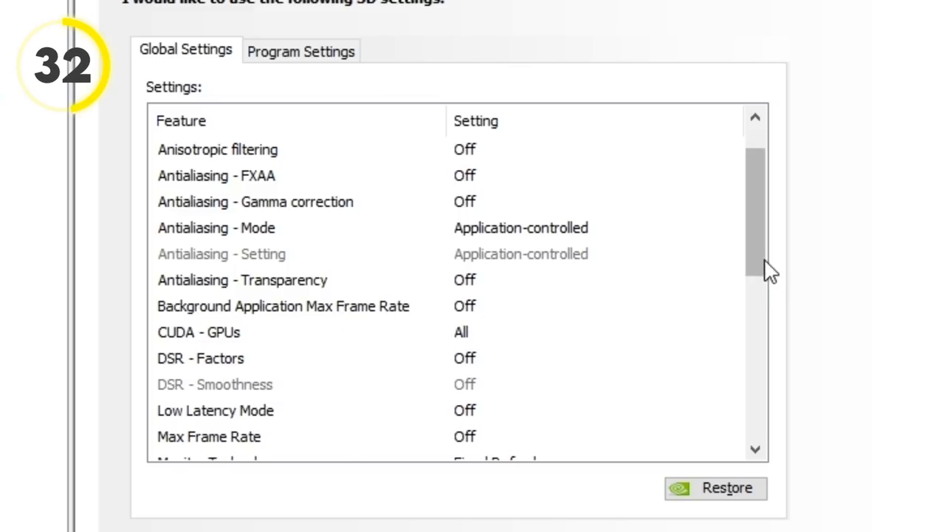
{"action": "scroll", "scroll_direction": "down", "scroll_amount": 3}
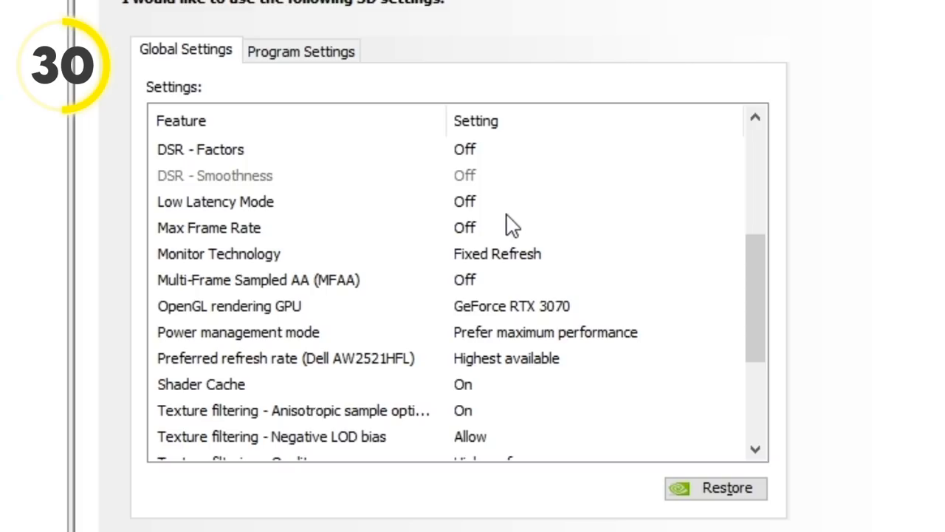
{"action": "mouse_move", "coordinate": [476, 244]}
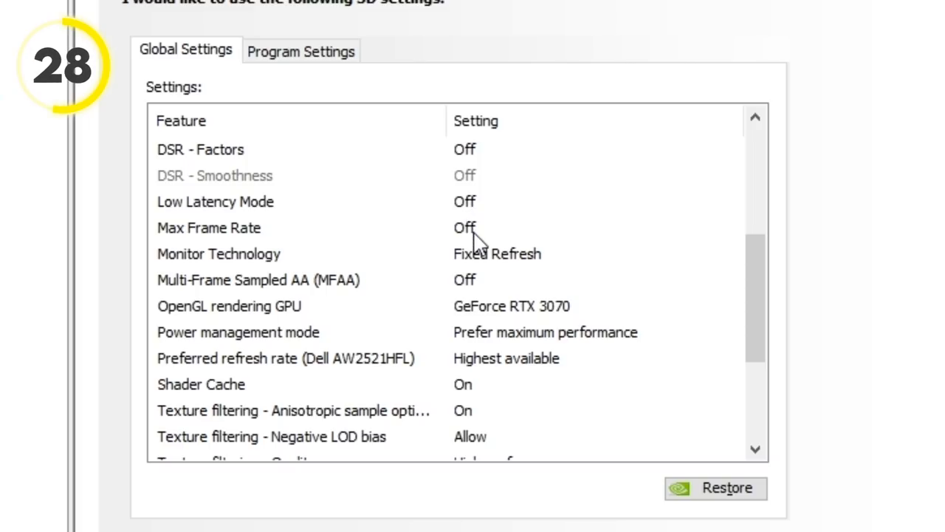
{"action": "left_click", "coordinate": [210, 227]}
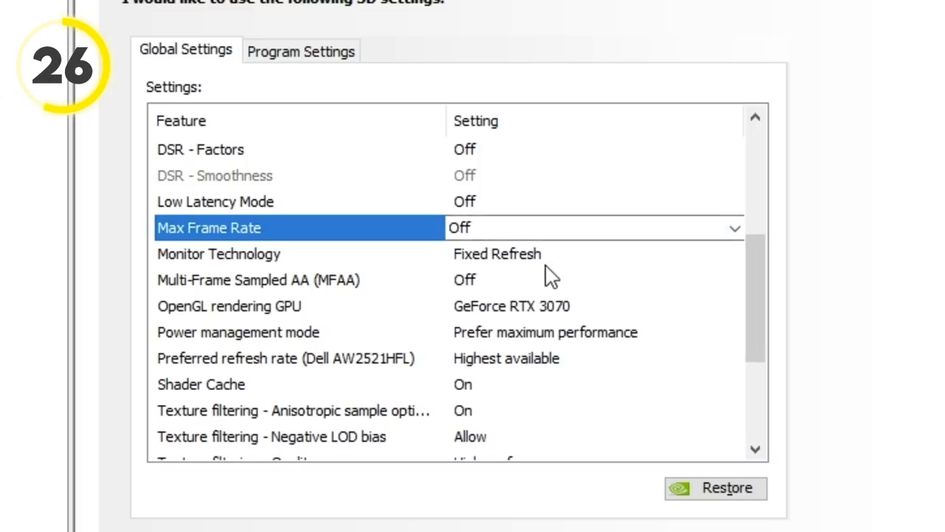
{"action": "left_click", "coordinate": [219, 254]}
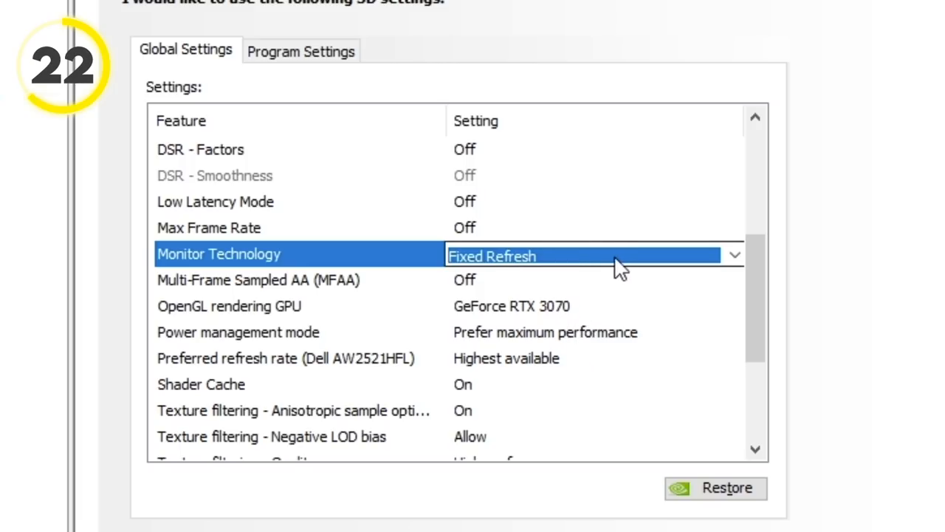
{"action": "left_click", "coordinate": [734, 254]}
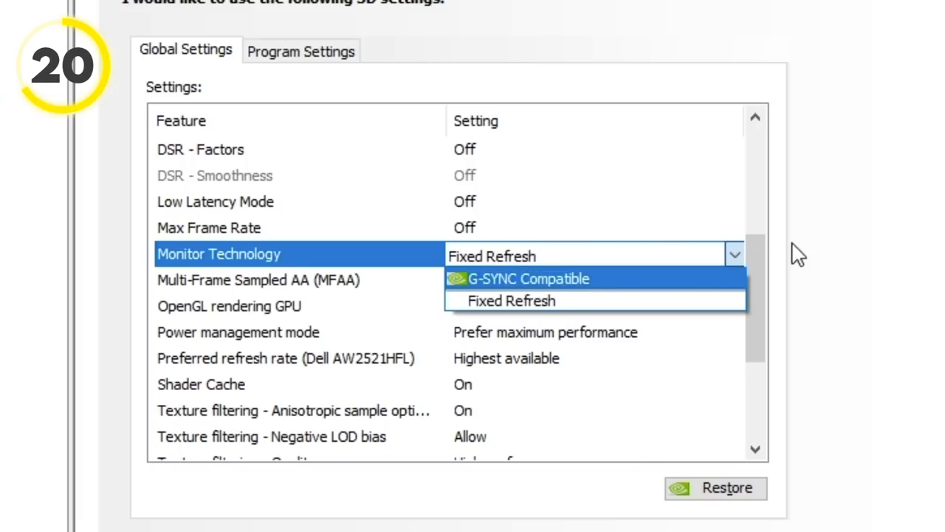
{"action": "left_click", "coordinate": [511, 301]}
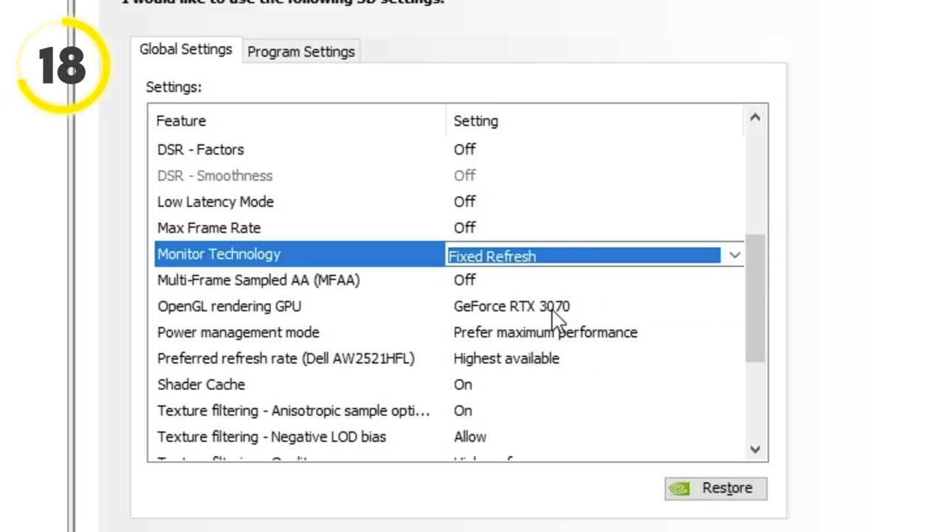
{"action": "left_click", "coordinate": [295, 305]}
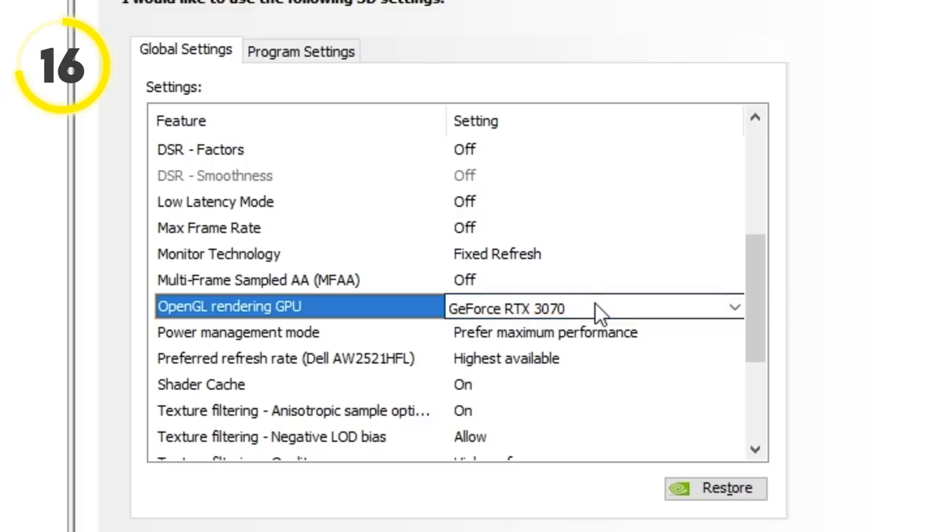
{"action": "mouse_move", "coordinate": [627, 347]}
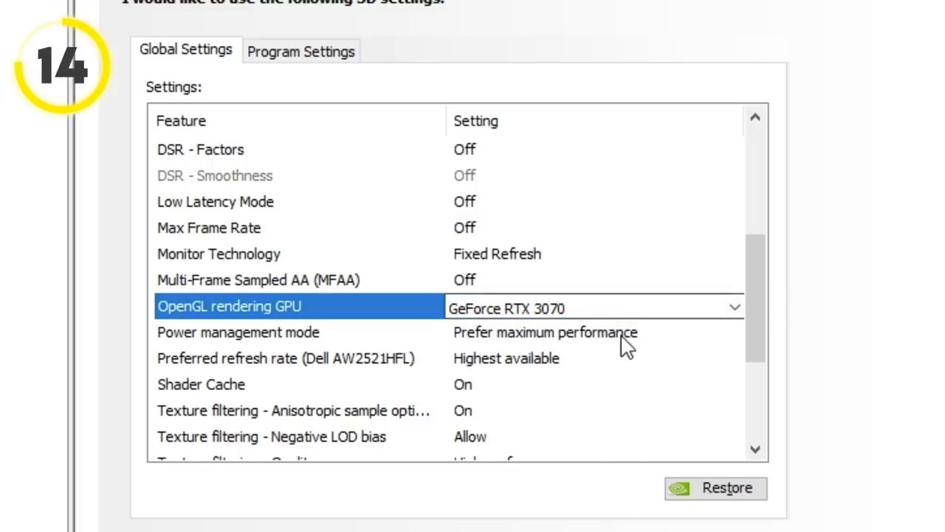
{"action": "left_click", "coordinate": [731, 333]}
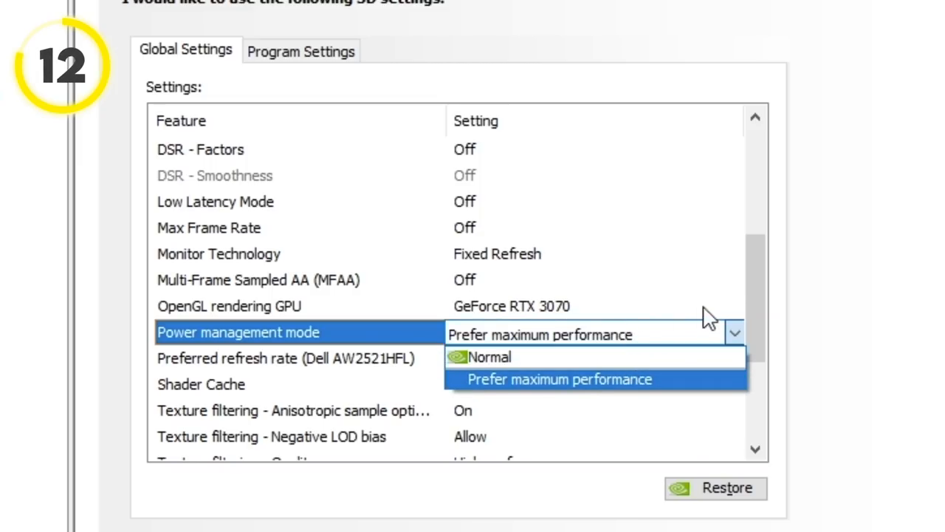
{"action": "left_click", "coordinate": [559, 378]}
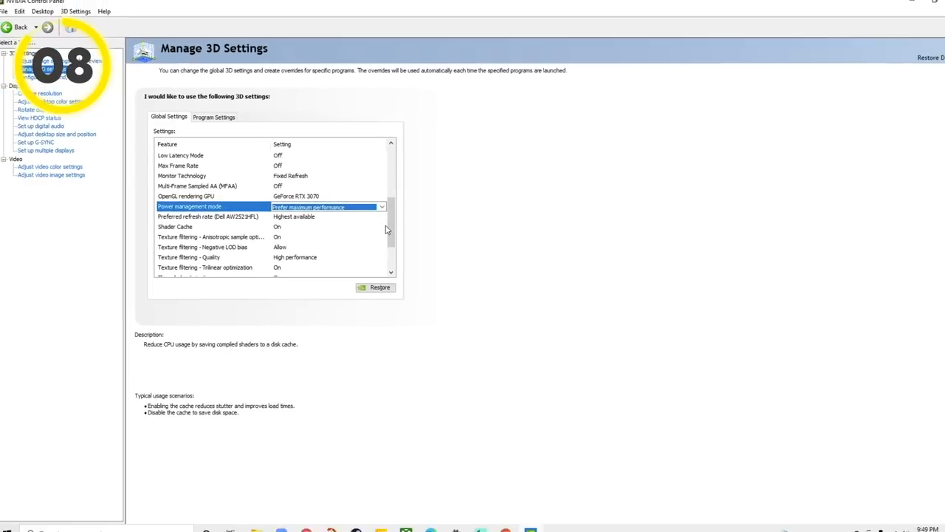
{"action": "scroll", "scroll_direction": "down", "scroll_amount": 3}
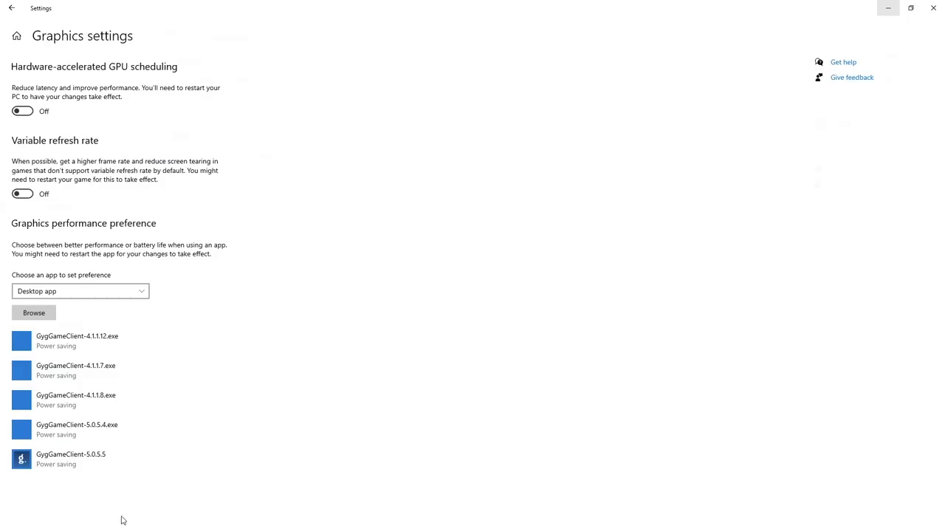
Select the High performance plan from the additional power settings
{"action": "left_click", "coordinate": [12, 9]}
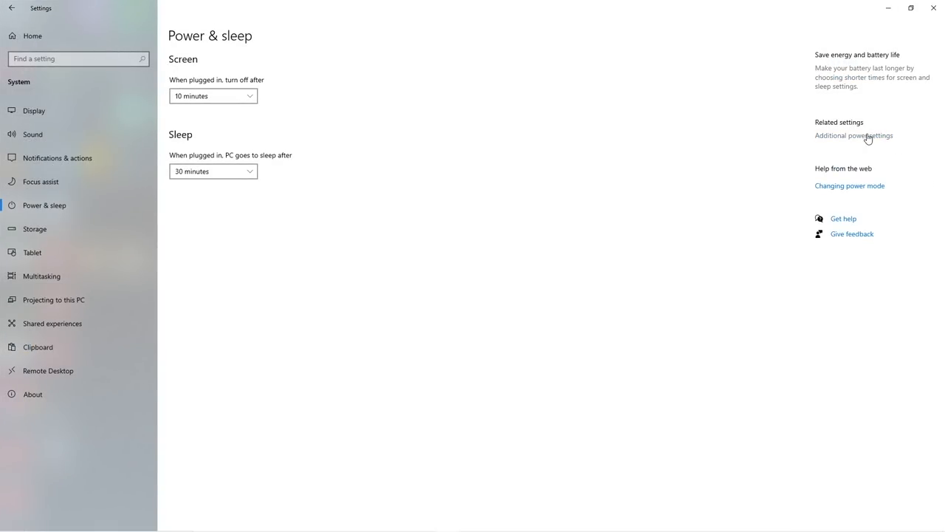
{"action": "left_click", "coordinate": [854, 136]}
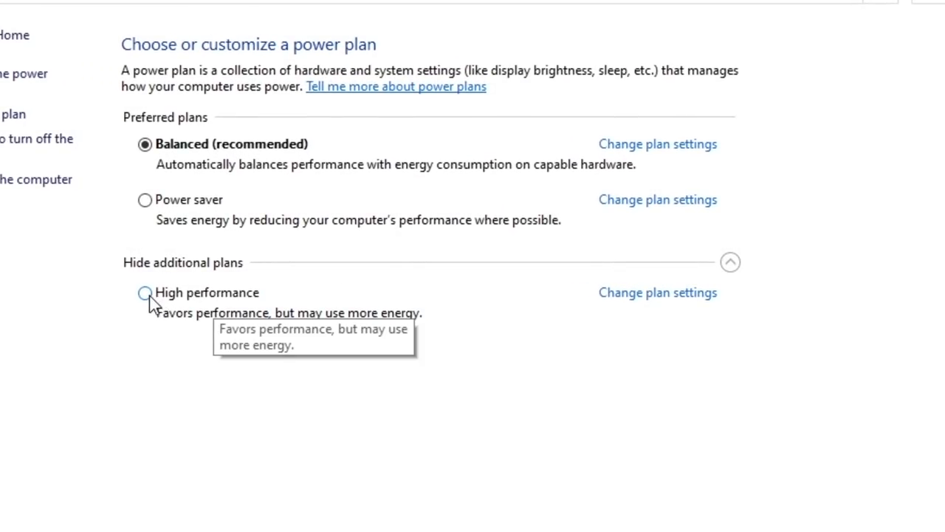
{"action": "left_click", "coordinate": [145, 293]}
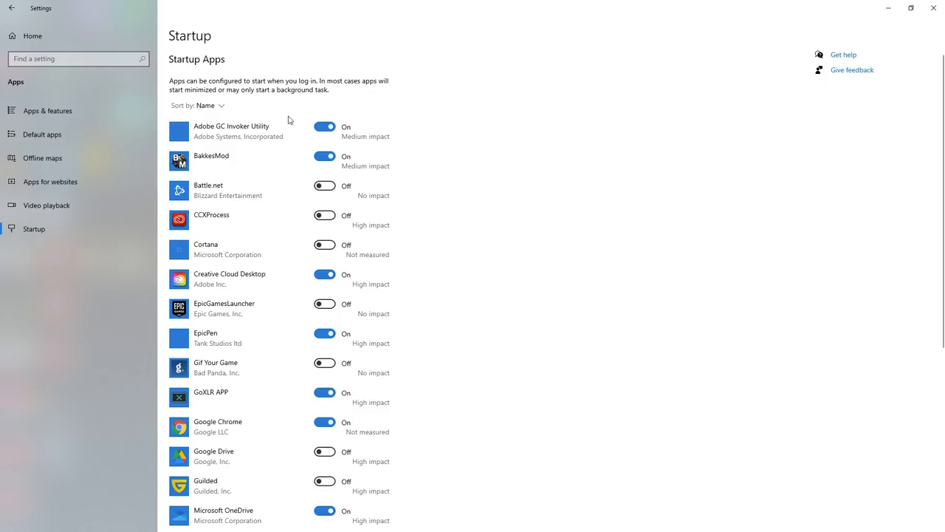
{"action": "mouse_move", "coordinate": [540, 378]}
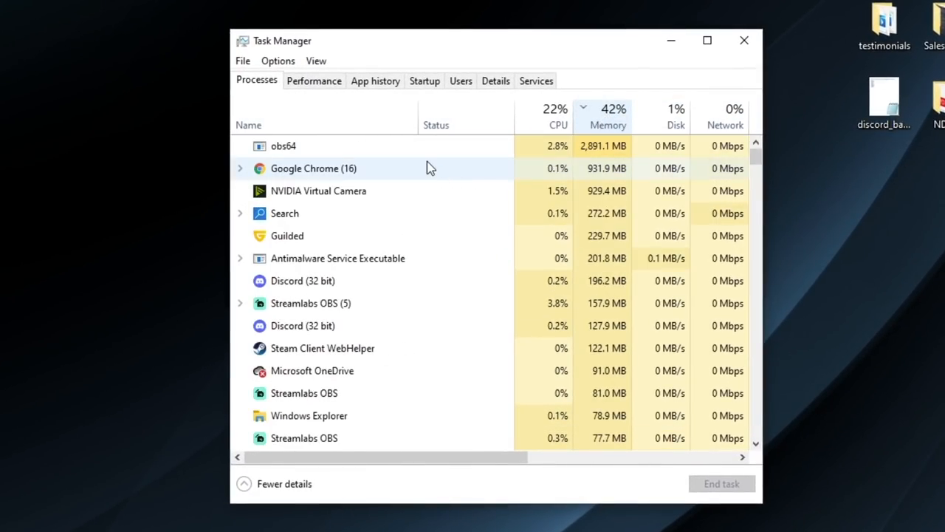
Show Task Manager's Processes tab with CPU and memory usage, sorted by Memory
{"action": "left_click", "coordinate": [721, 483]}
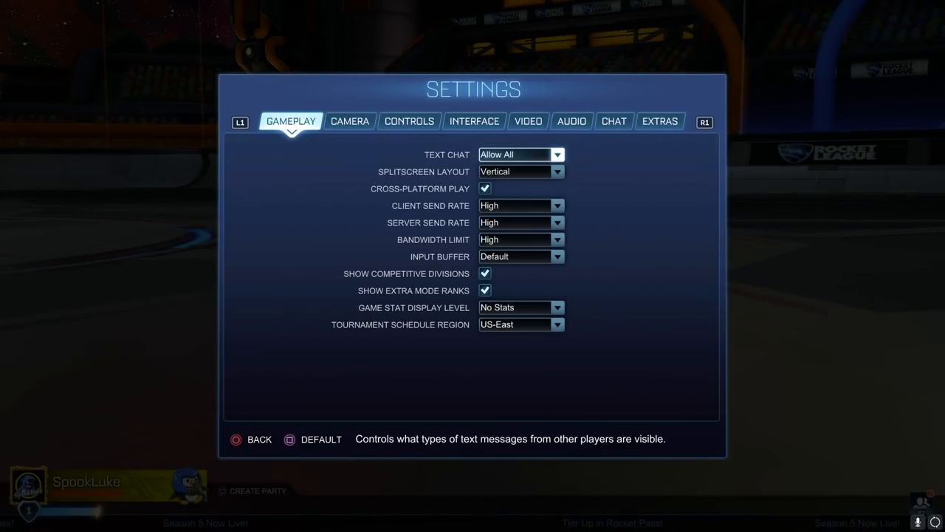
Move from Gameplay through Controls to the Video settings tab
{"action": "left_click", "coordinate": [409, 121]}
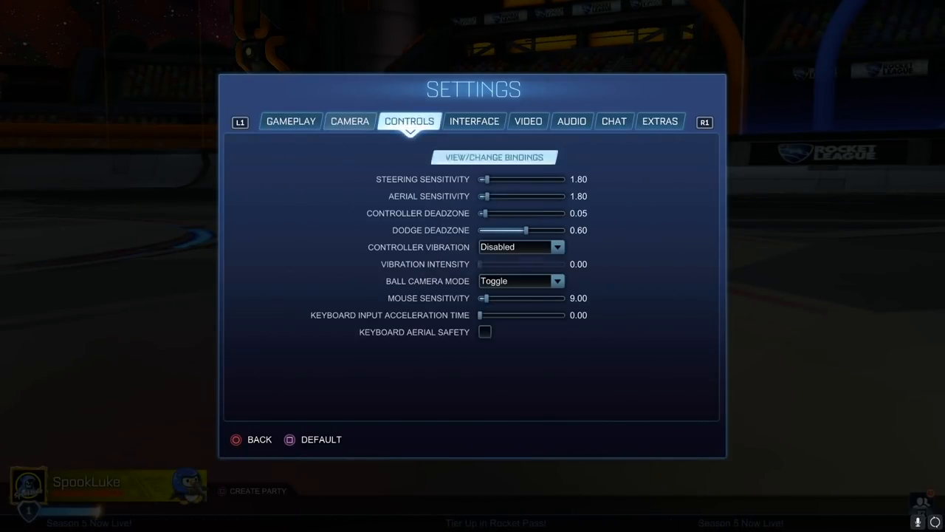
{"action": "left_click", "coordinate": [529, 121]}
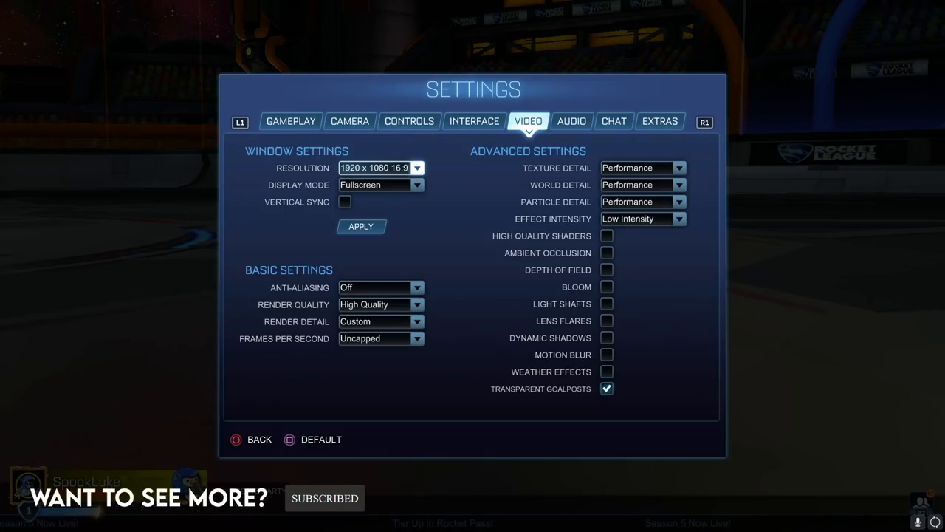
{"action": "mouse_move", "coordinate": [344, 201]}
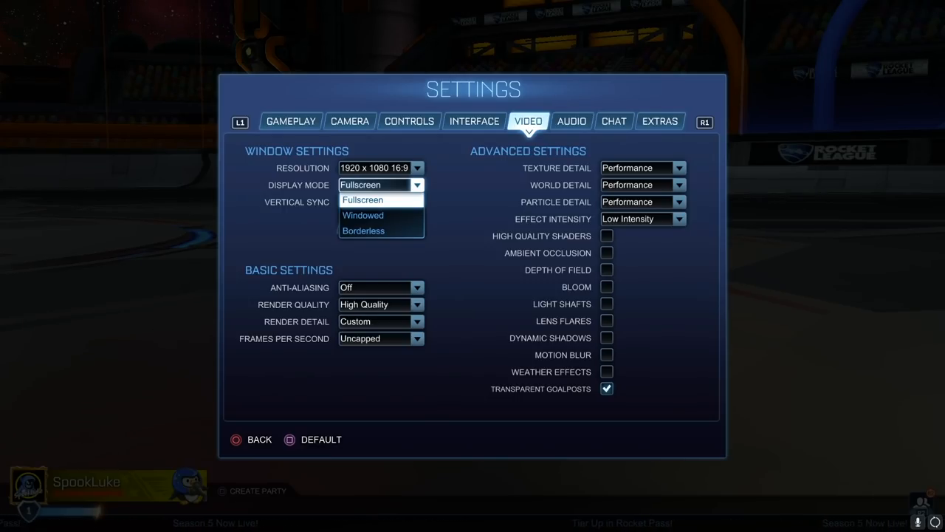
Keep Display Mode on Fullscreen and set Render Detail to Performance
{"action": "left_click", "coordinate": [260, 438]}
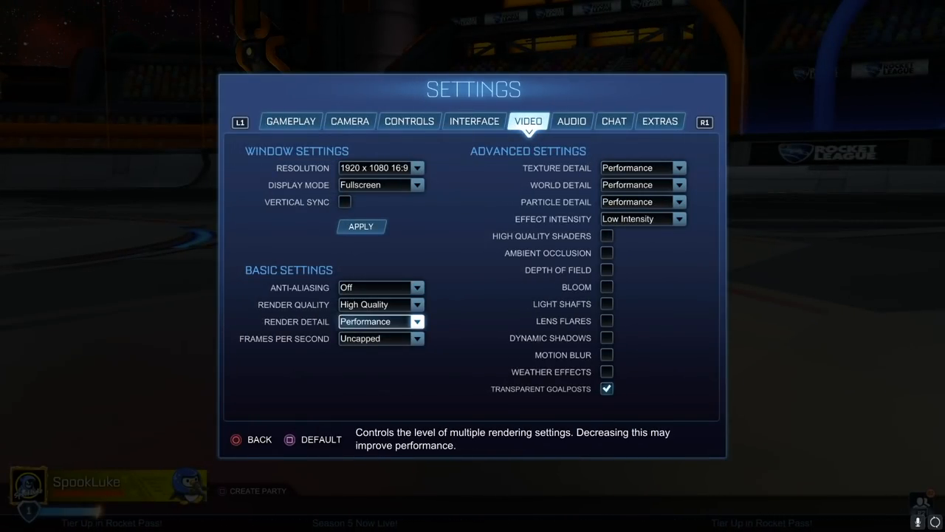
{"action": "left_click", "coordinate": [381, 338]}
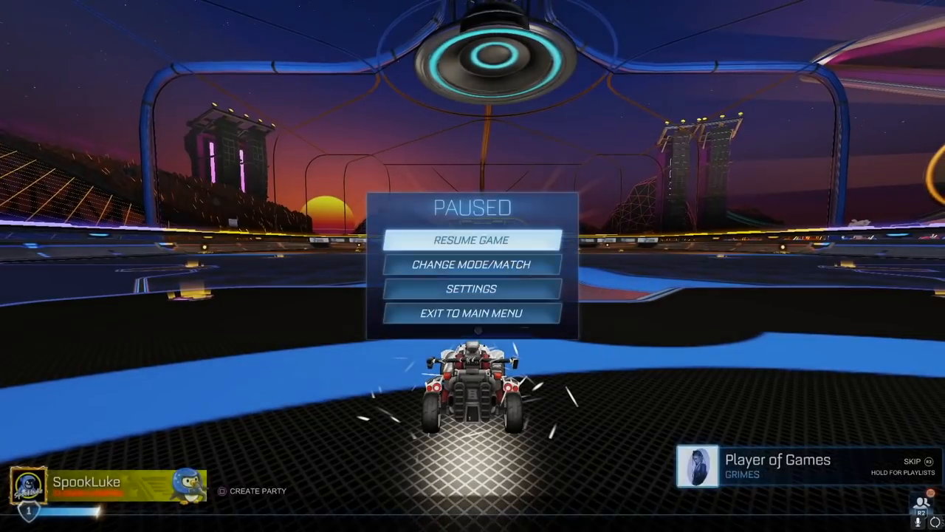
Back in Settings, lower Render Quality from High Quality to Quality
{"action": "left_click", "coordinate": [470, 239]}
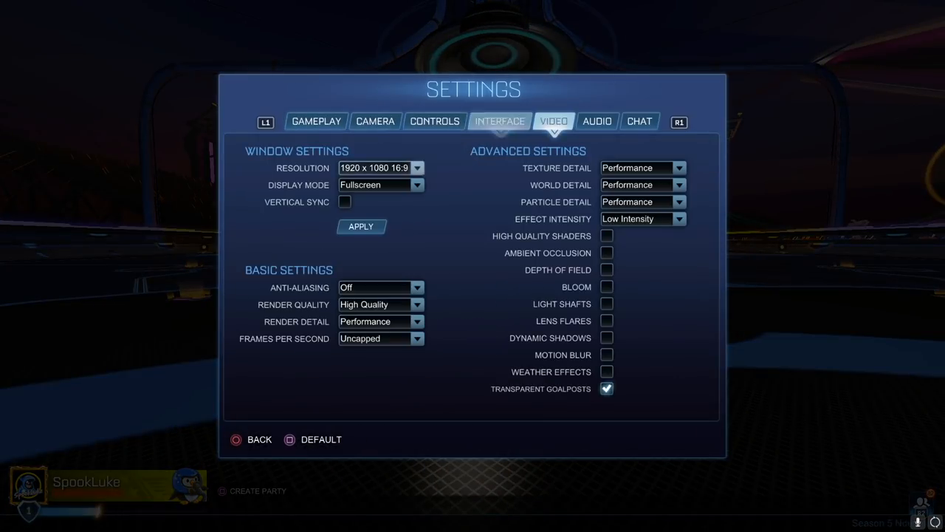
{"action": "left_click", "coordinate": [381, 304]}
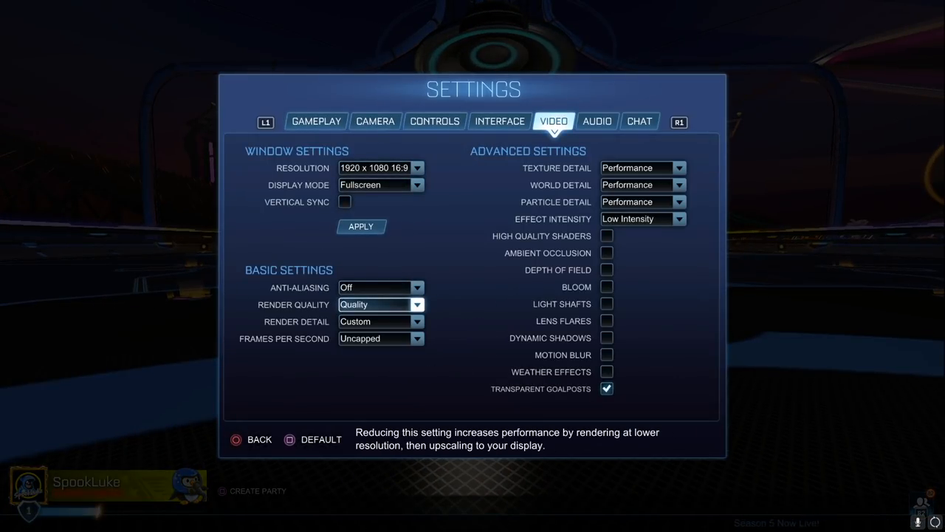